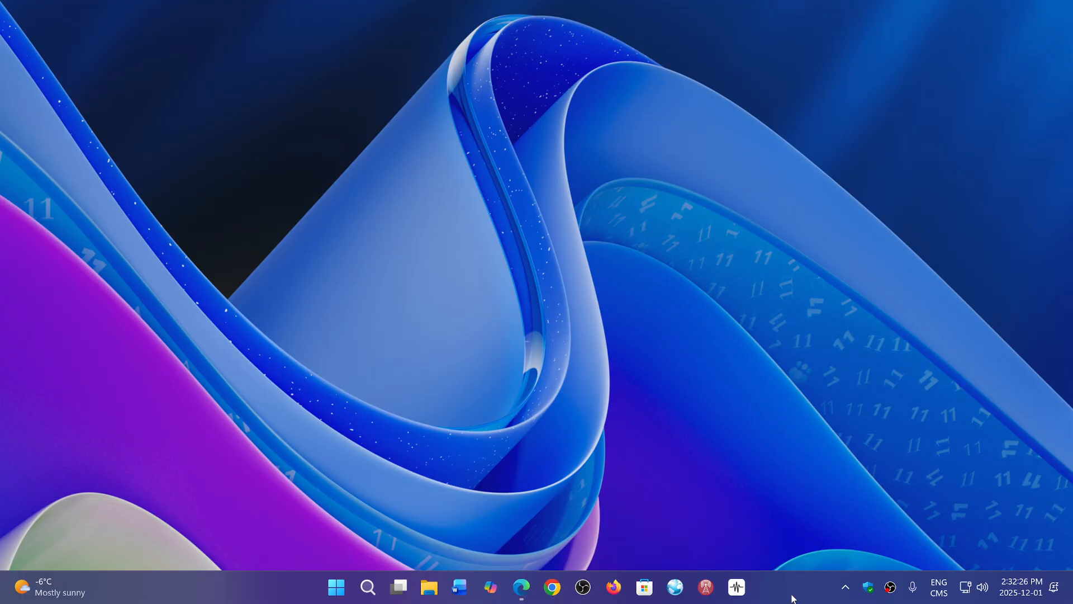
{"action": "mouse_move", "coordinate": [336, 587]}
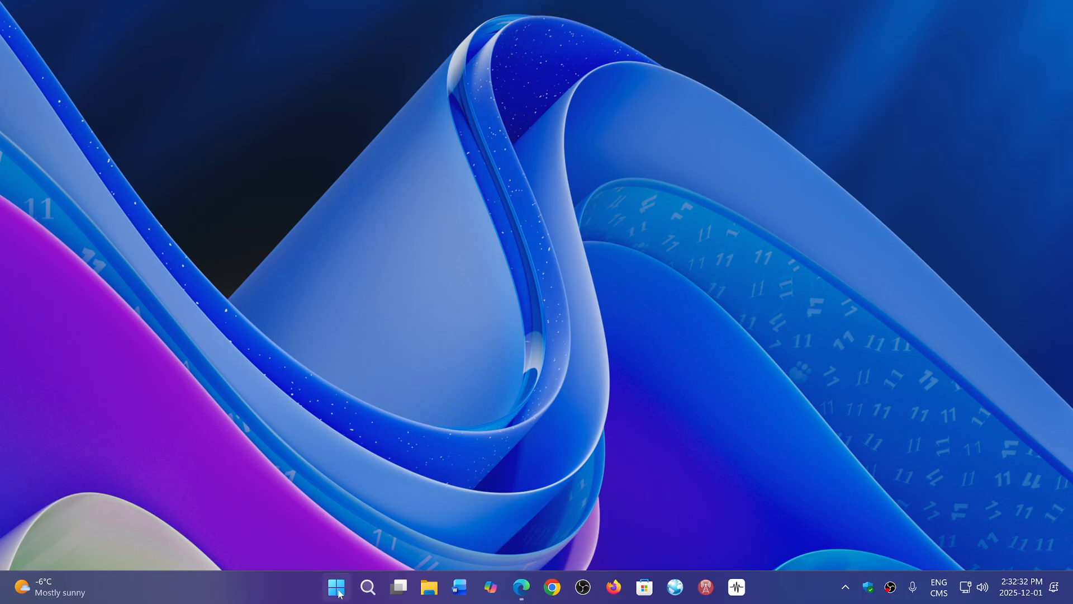
Launch Task Manager from the Start menu, maximise it and show GPU 0 performance (39% load, 59 °C)
{"action": "right_click", "coordinate": [337, 587]}
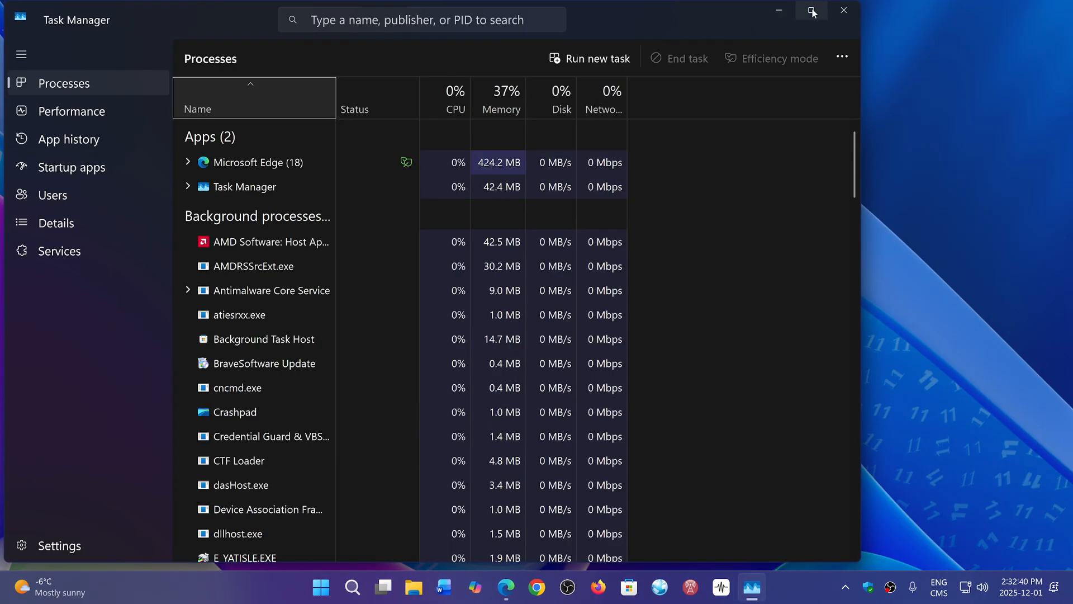
{"action": "left_click", "coordinate": [811, 11]}
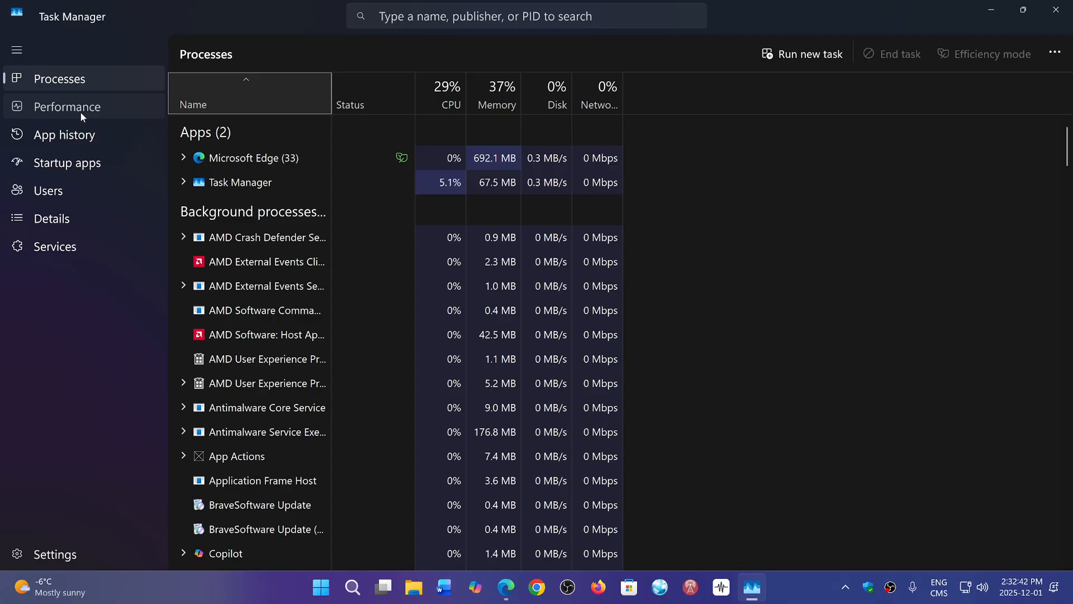
{"action": "left_click", "coordinate": [67, 107]}
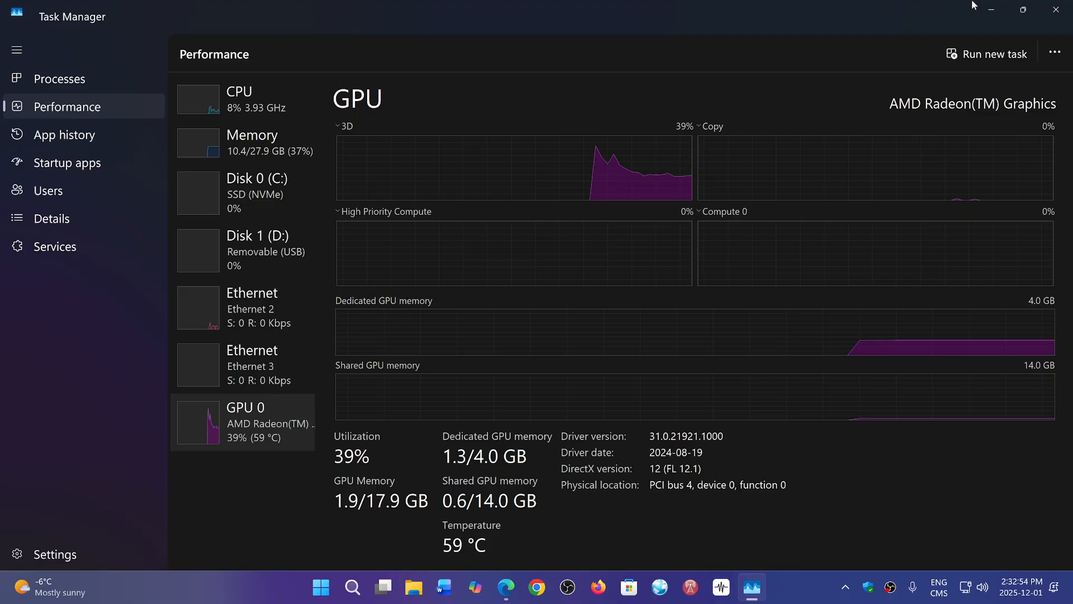
Close Task Manager to return to the empty Windows 11 desktop
{"action": "left_click", "coordinate": [1055, 9]}
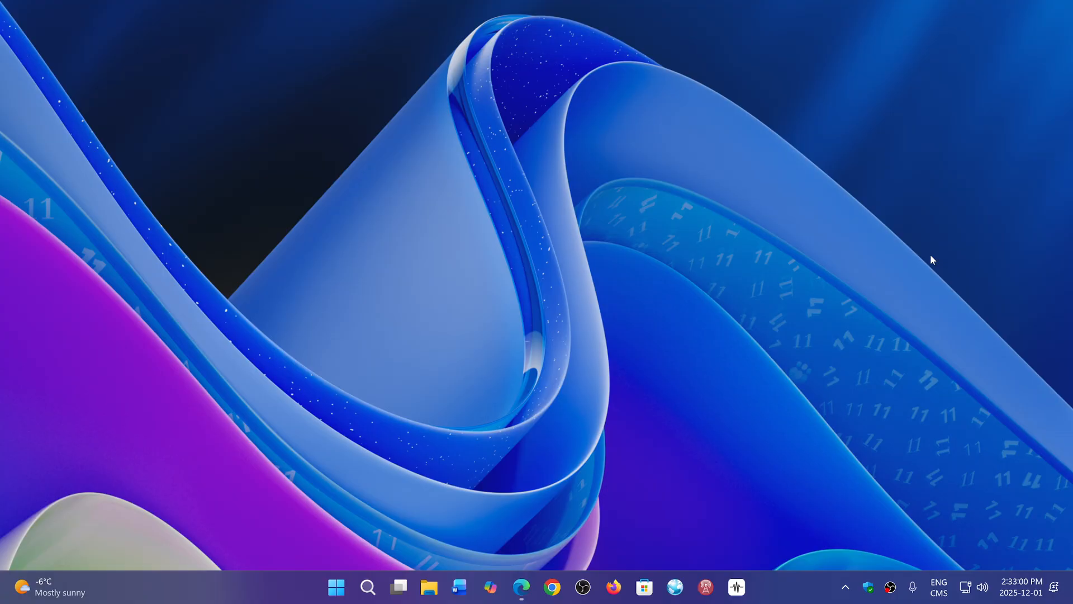
{"action": "mouse_move", "coordinate": [676, 255]}
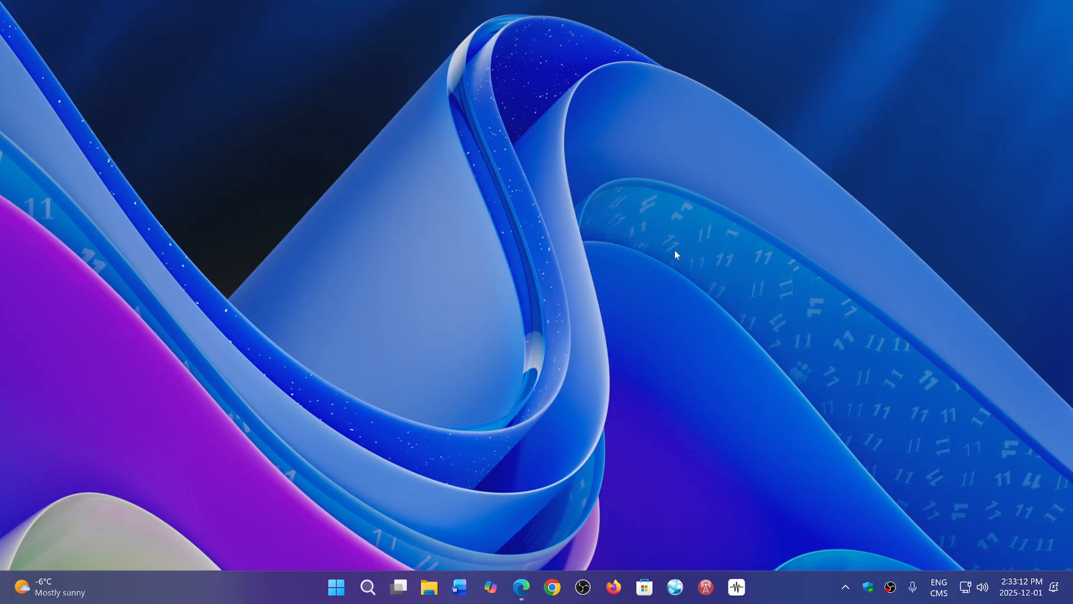
{"action": "mouse_move", "coordinate": [522, 587]}
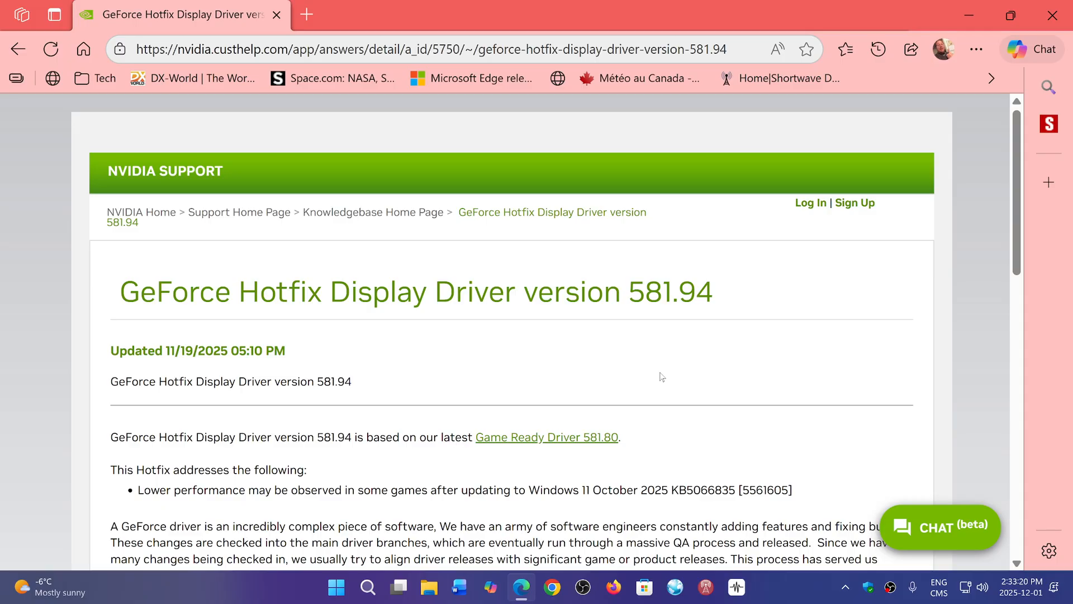
{"action": "mouse_move", "coordinate": [553, 391]}
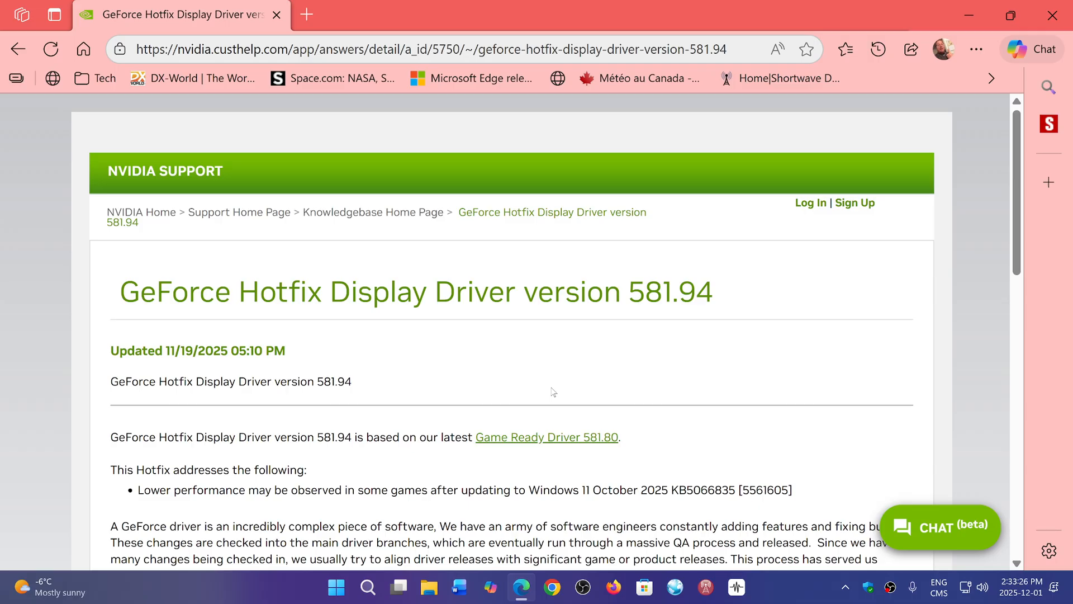
{"action": "mouse_move", "coordinate": [678, 359]}
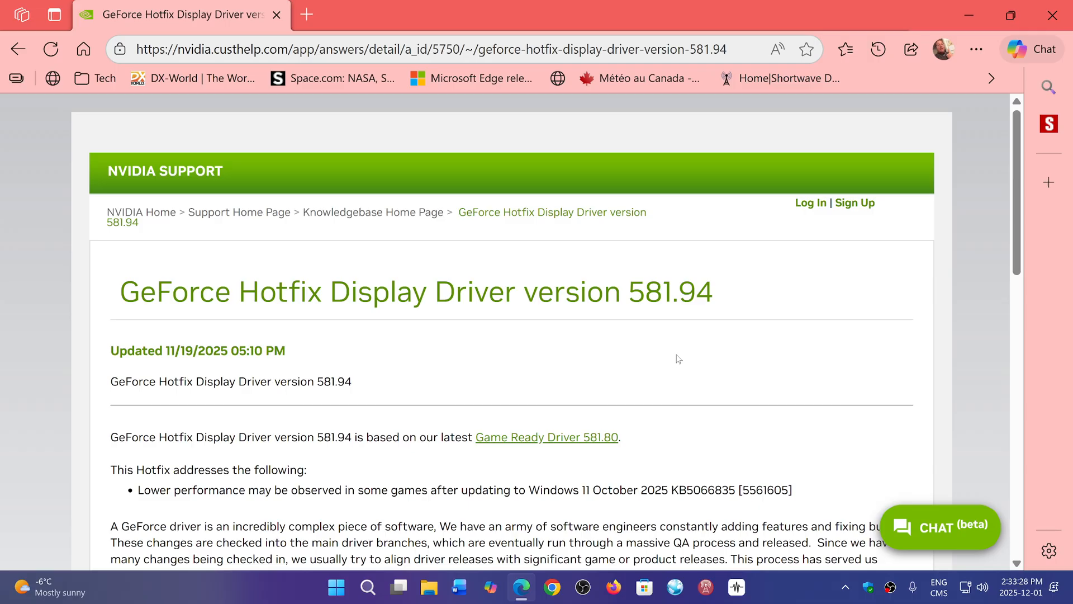
Scroll through the GeForce Hotfix Driver 581.94 article and return to its top
{"action": "scroll", "scroll_direction": "down", "scroll_amount": 3}
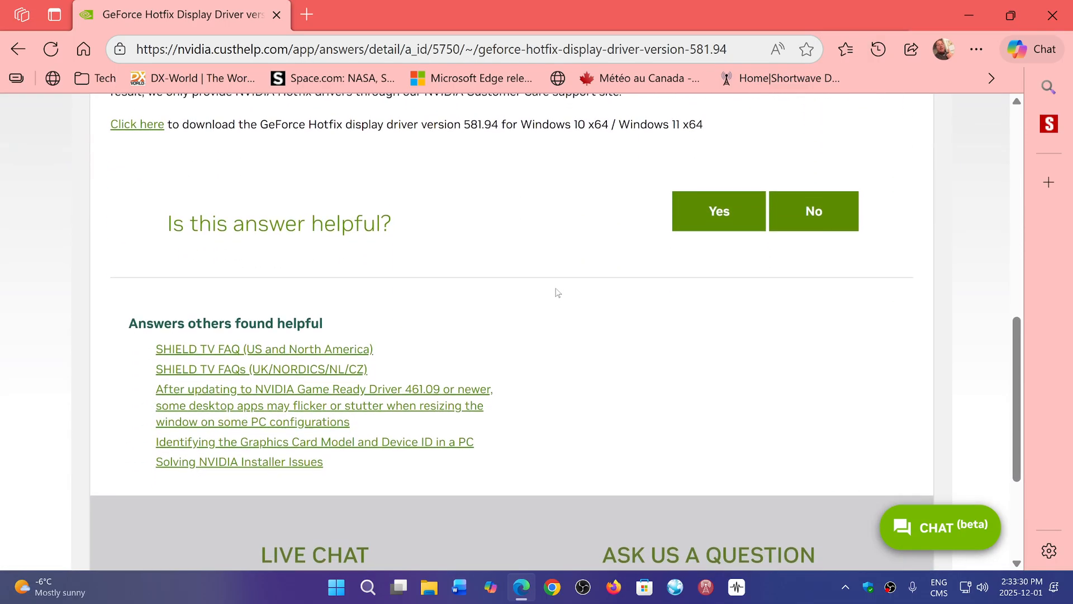
{"action": "scroll", "scroll_direction": "up", "scroll_amount": 3}
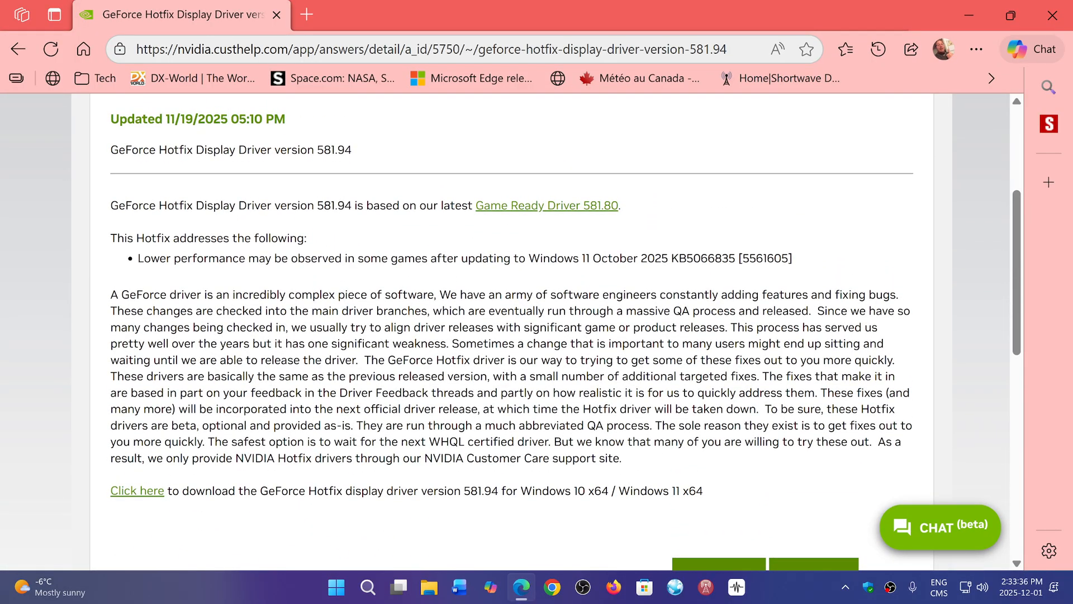
{"action": "scroll", "scroll_direction": "down", "scroll_amount": 3}
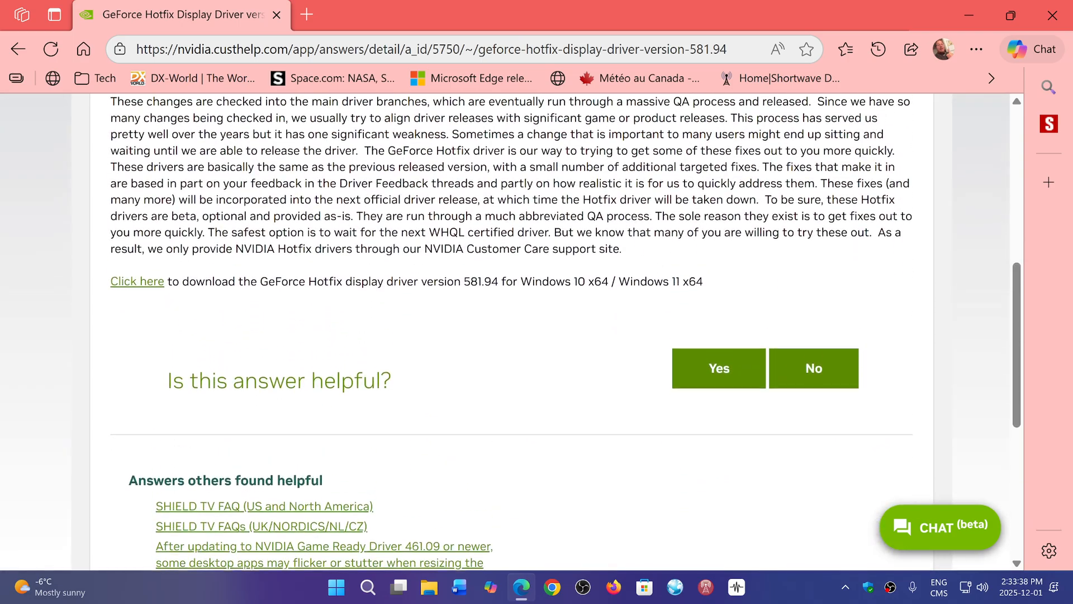
{"action": "scroll", "scroll_direction": "down", "scroll_amount": 3}
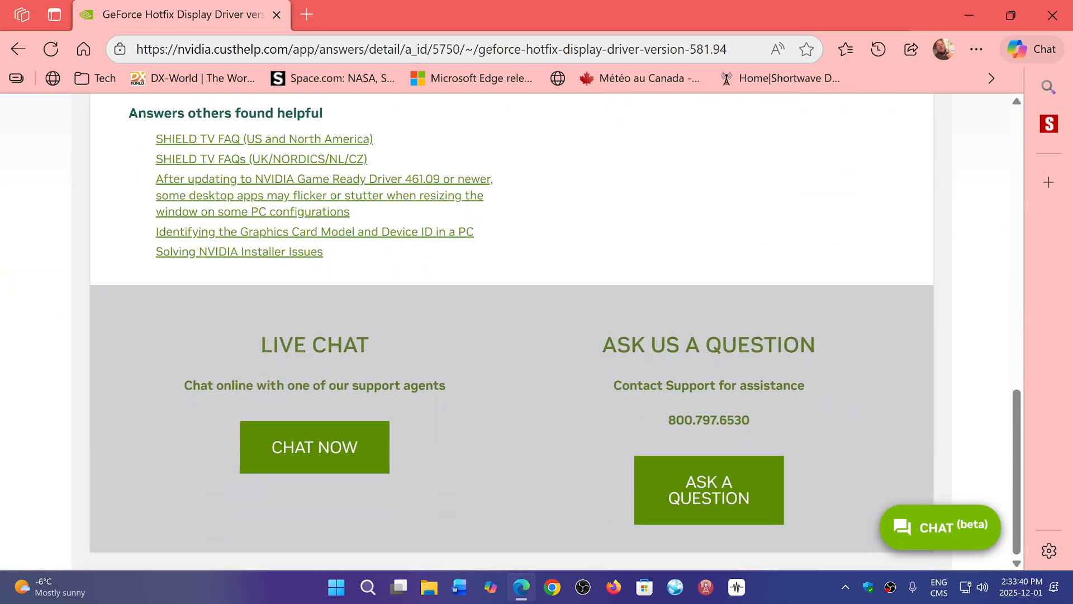
{"action": "scroll", "scroll_direction": "up", "scroll_amount": 3}
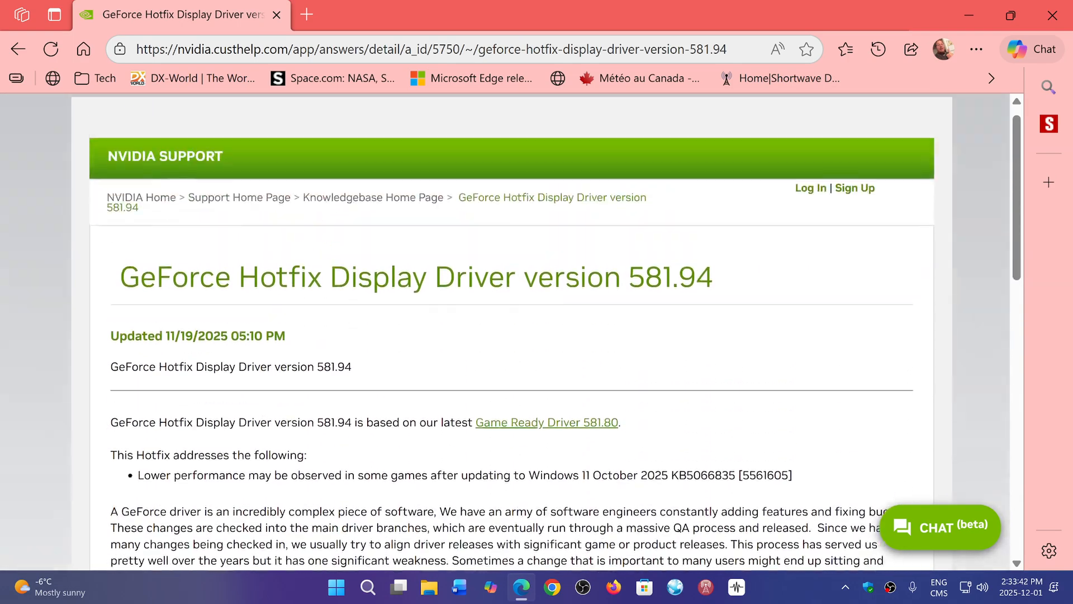
{"action": "scroll", "scroll_direction": "up", "scroll_amount": 3}
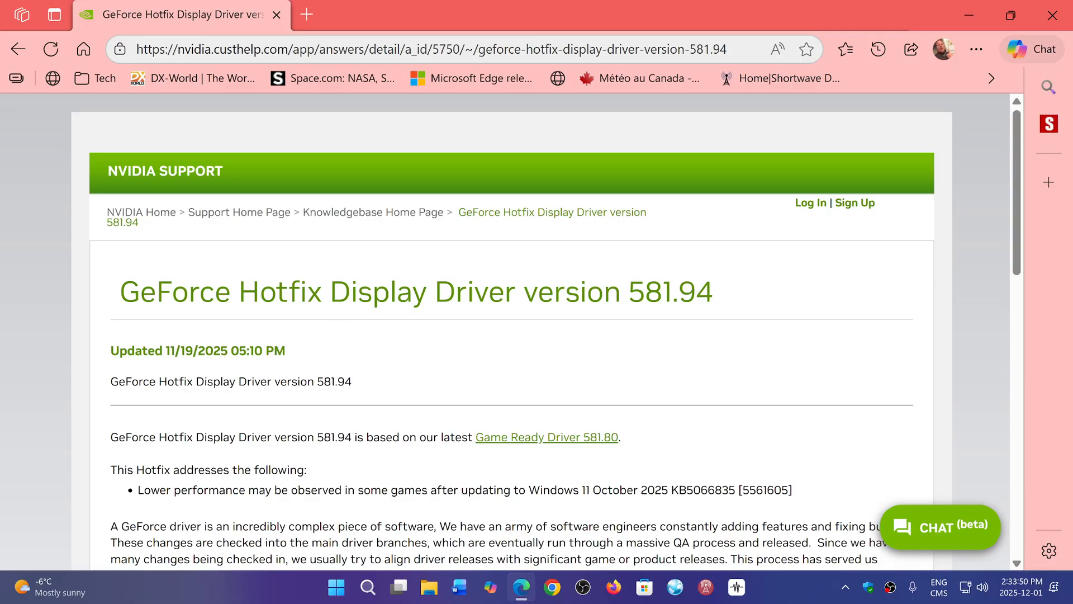
{"action": "mouse_move", "coordinate": [547, 437]}
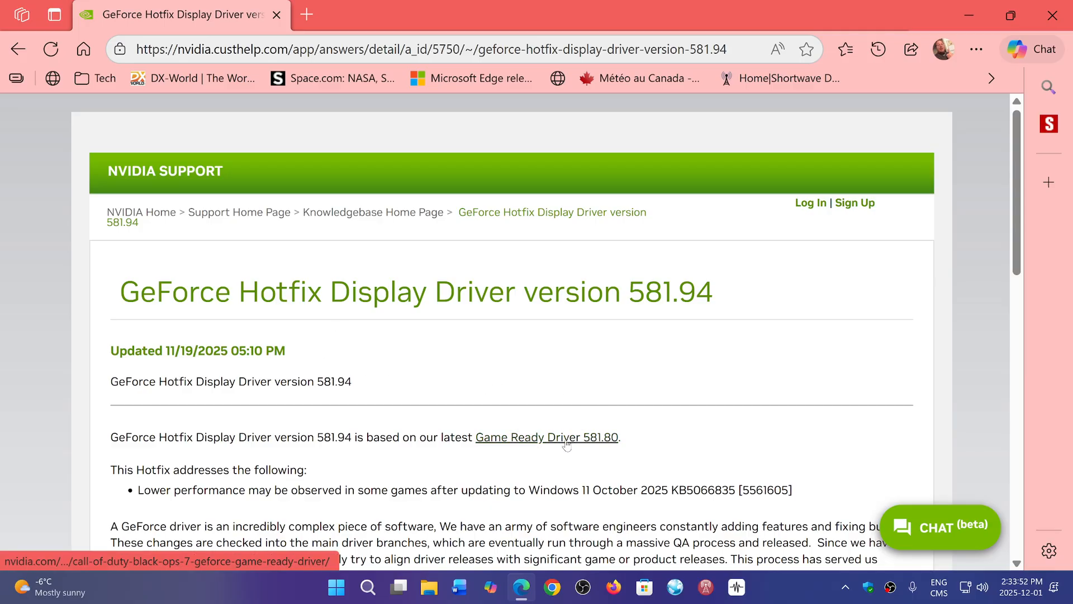
{"action": "mouse_move", "coordinate": [729, 362]}
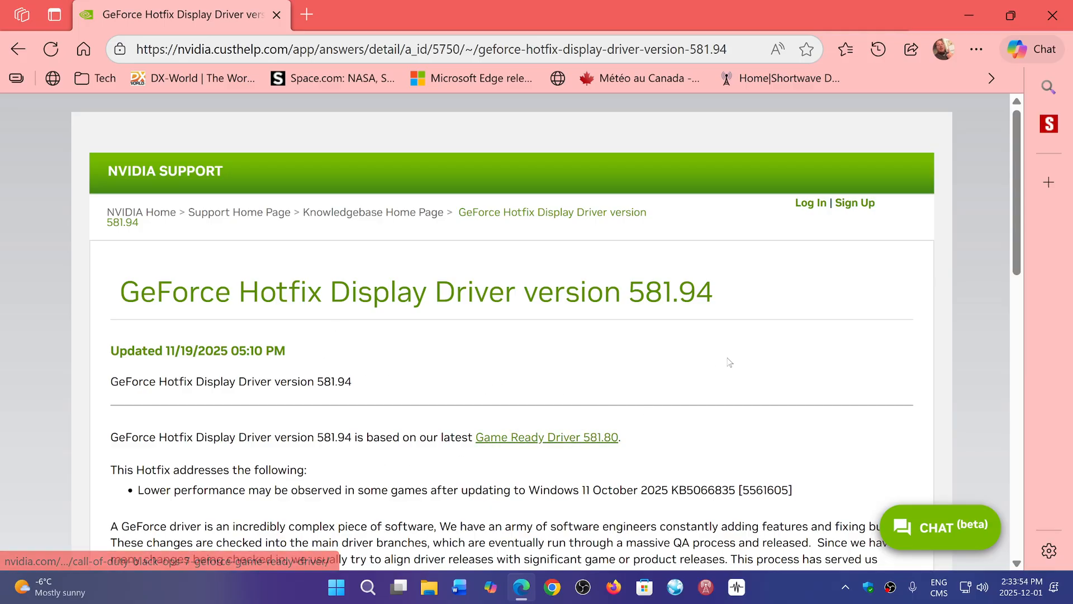
Scroll to the Windows 10 x64 / Windows 11 x64 'Click here' download link, then back to the top
{"action": "scroll", "scroll_direction": "down", "scroll_amount": 3}
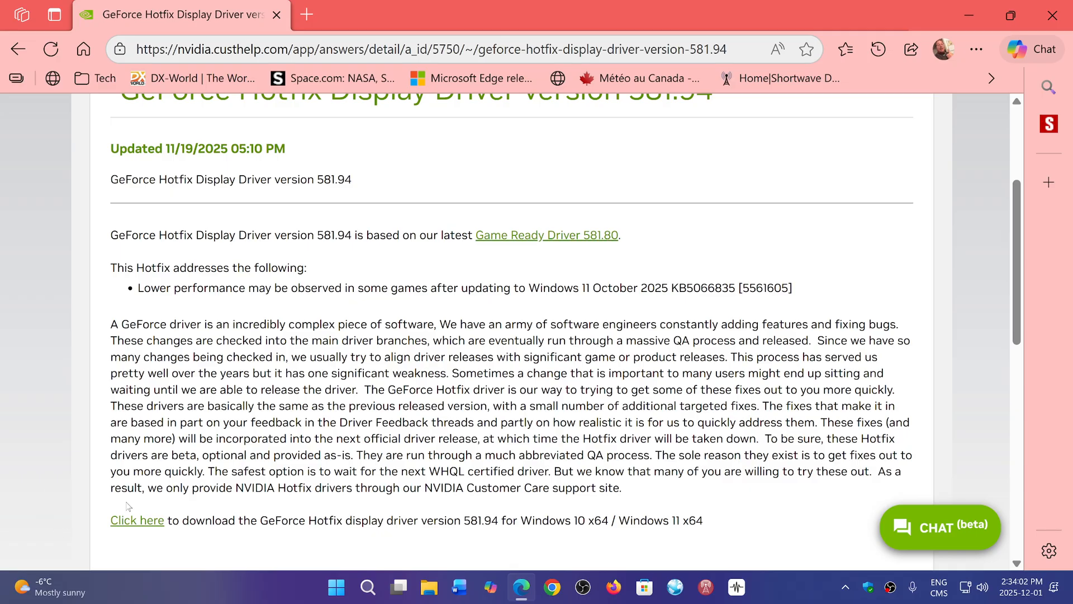
{"action": "mouse_move", "coordinate": [425, 309]}
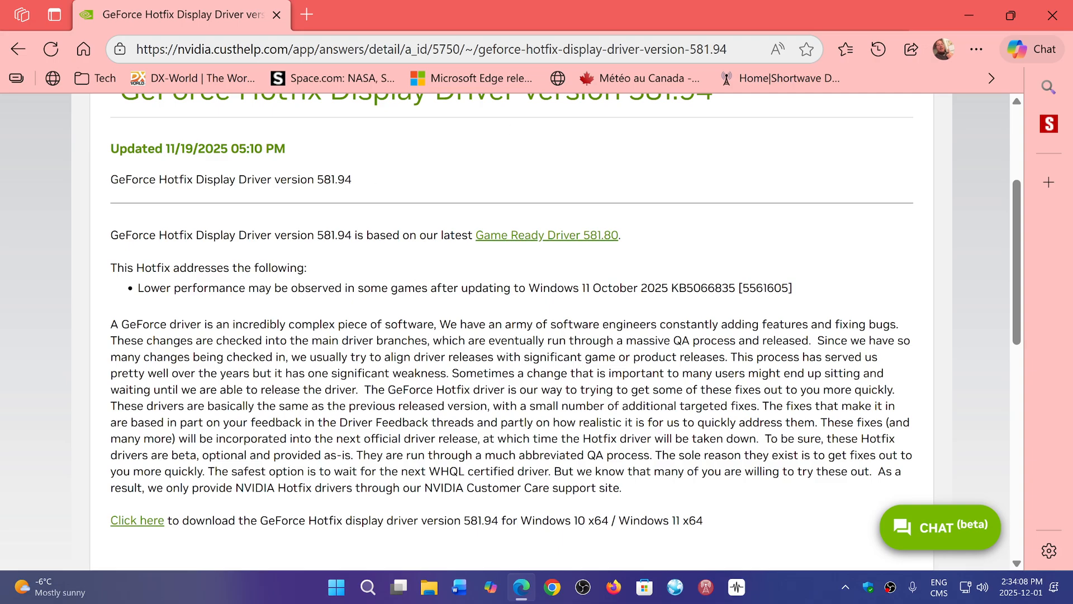
{"action": "mouse_move", "coordinate": [136, 520]}
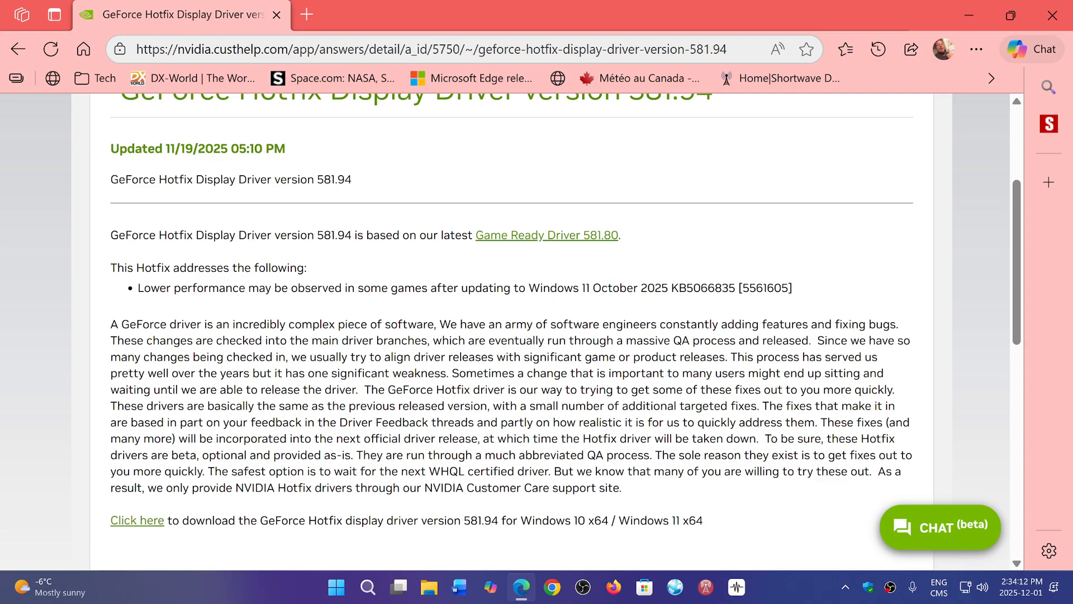
{"action": "mouse_move", "coordinate": [137, 520]}
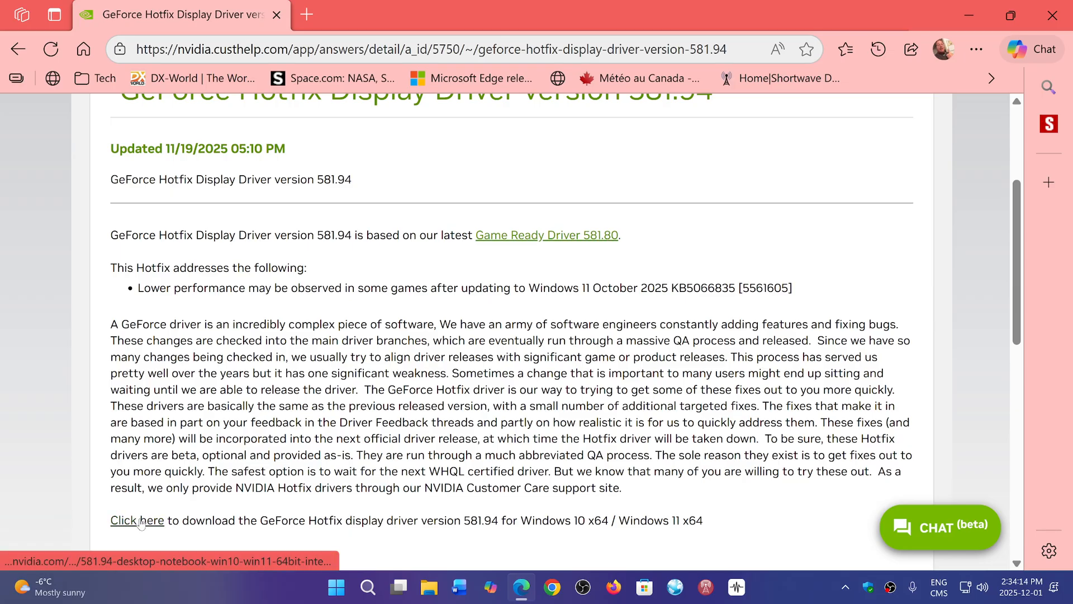
{"action": "mouse_move", "coordinate": [150, 520]}
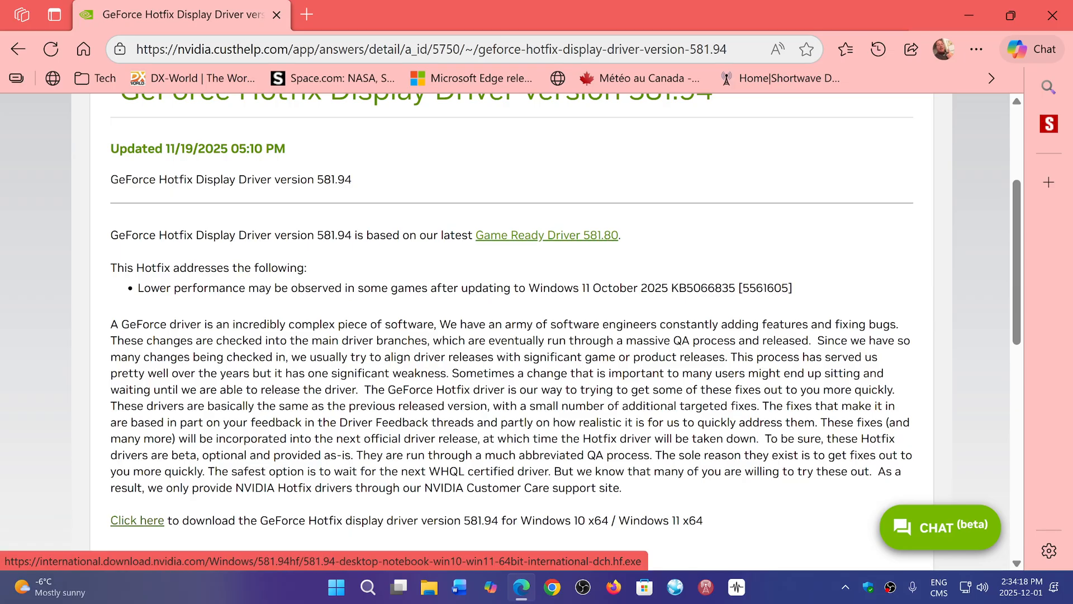
{"action": "scroll", "scroll_direction": "up", "scroll_amount": 3}
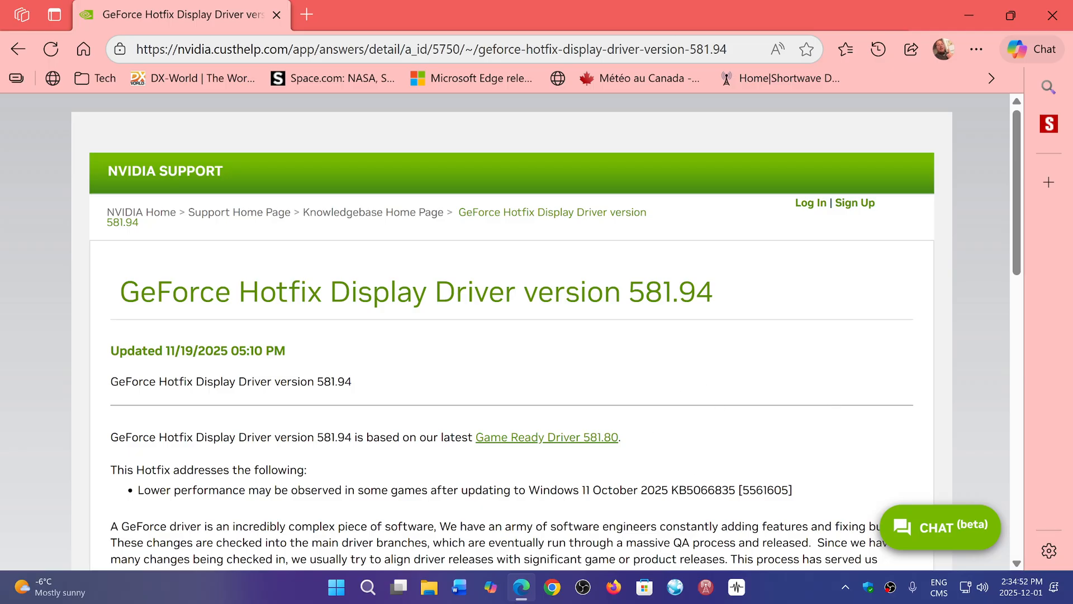
{"action": "mouse_move", "coordinate": [740, 416]}
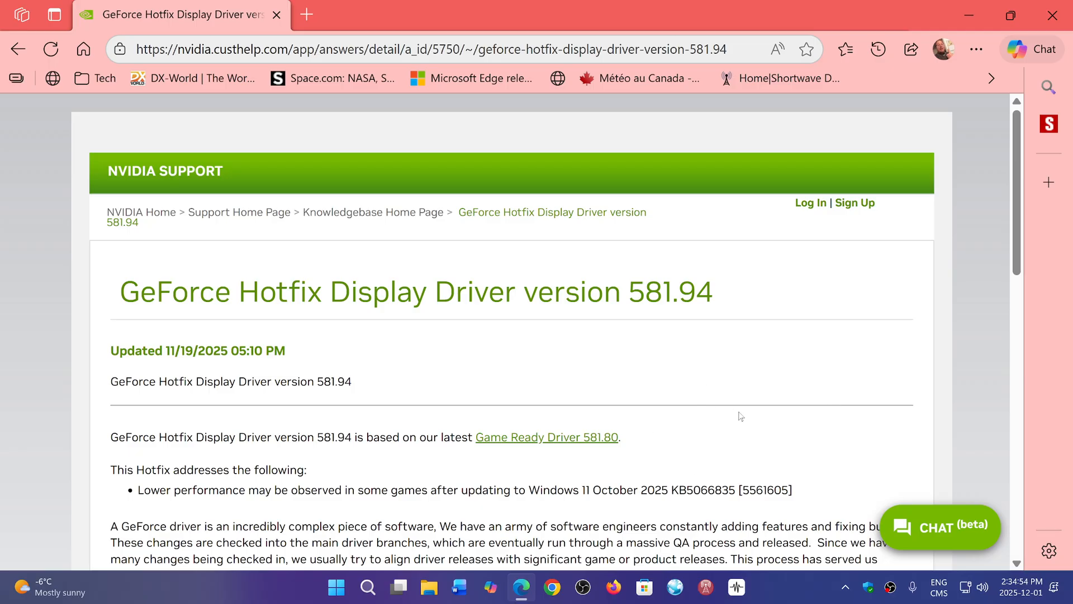
{"action": "mouse_move", "coordinate": [590, 418]}
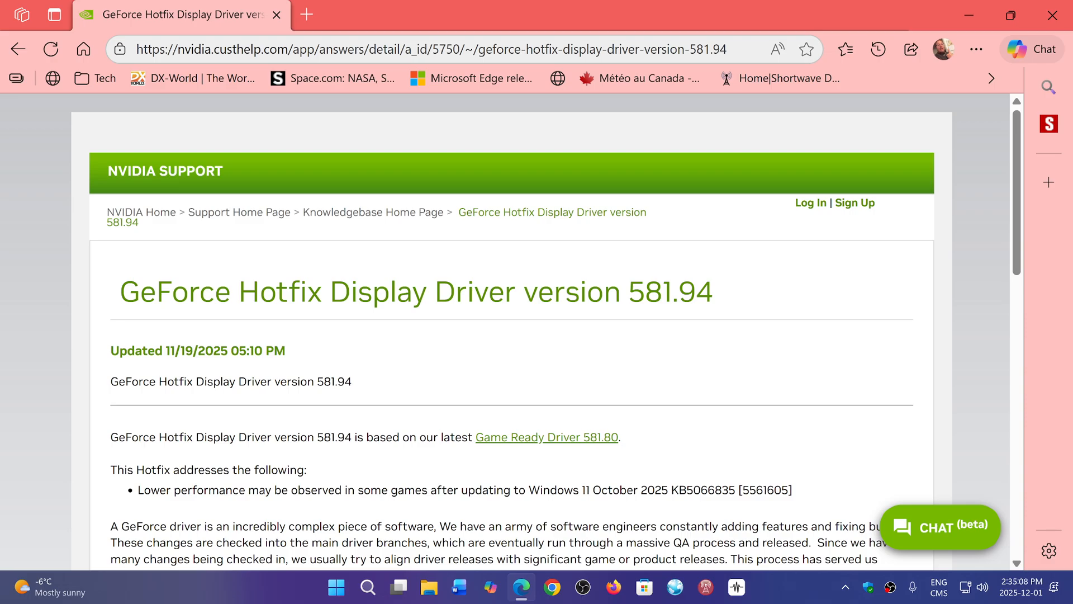
{"action": "mouse_move", "coordinate": [644, 393]}
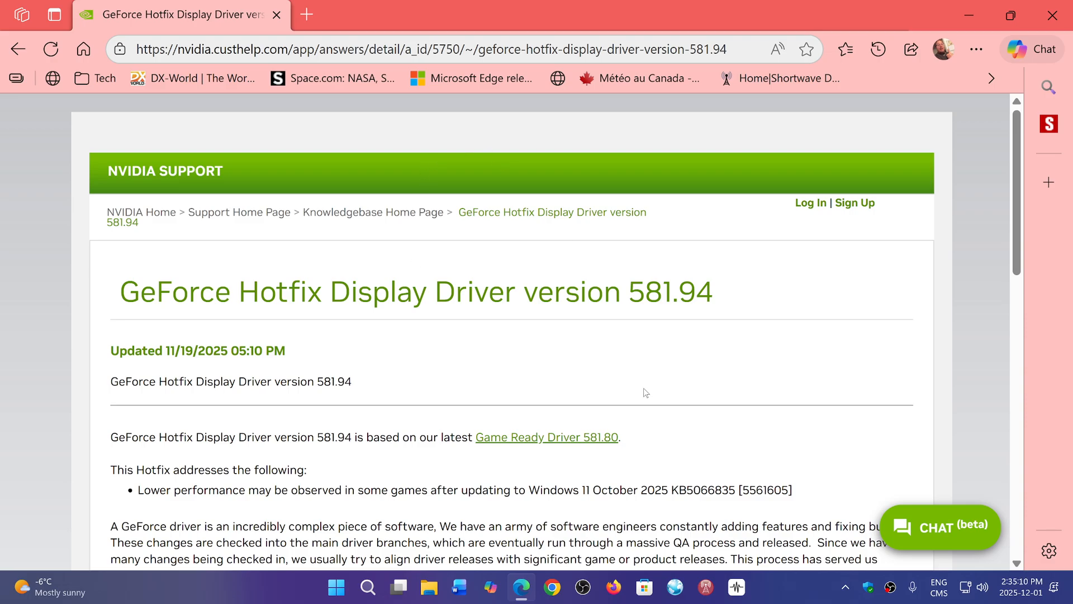
{"action": "mouse_move", "coordinate": [797, 601]}
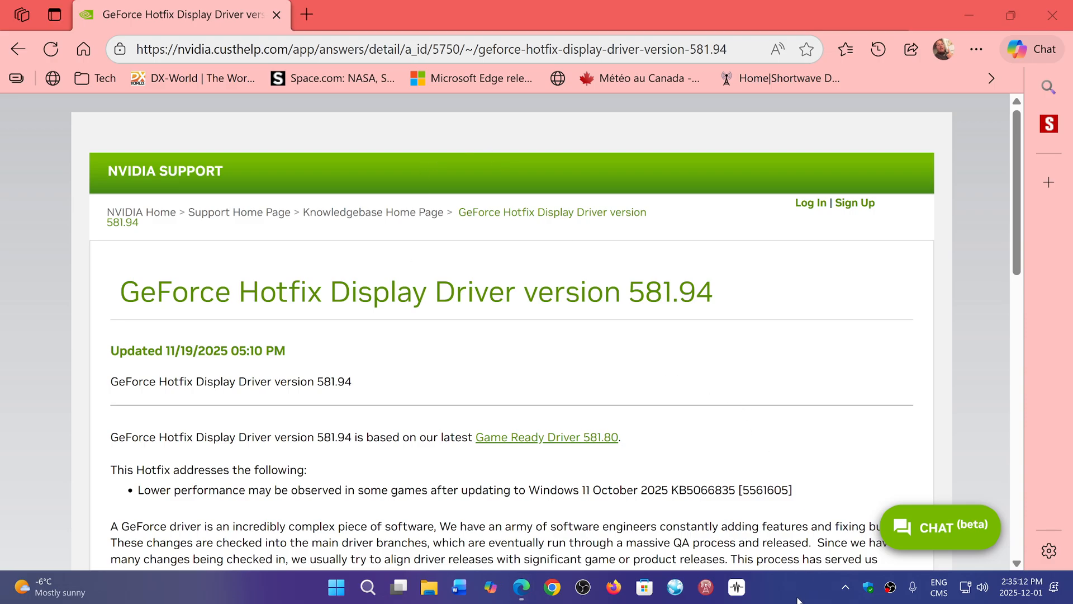